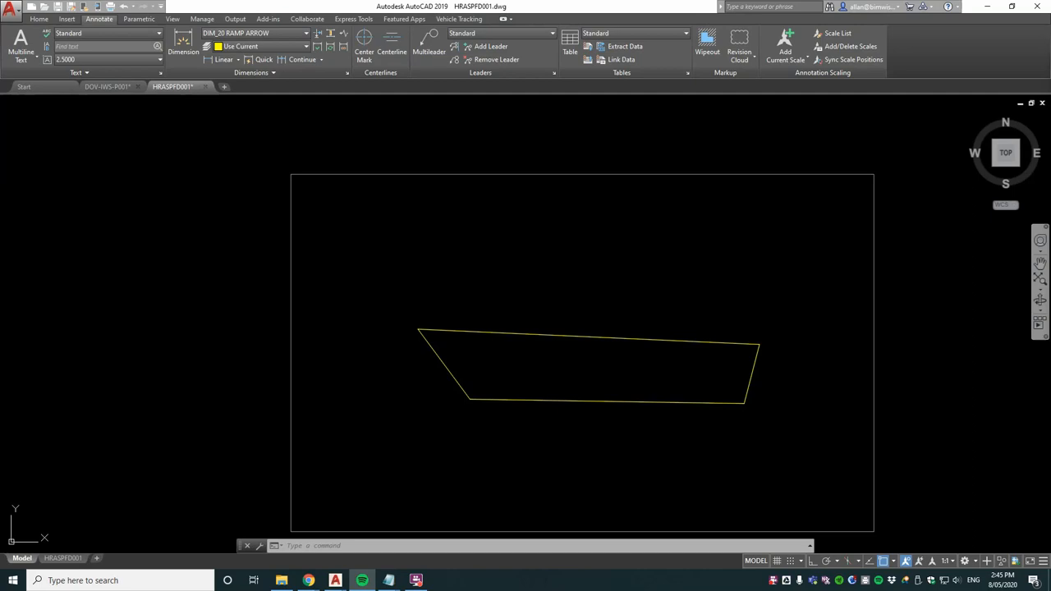
mouse_move(702, 322)
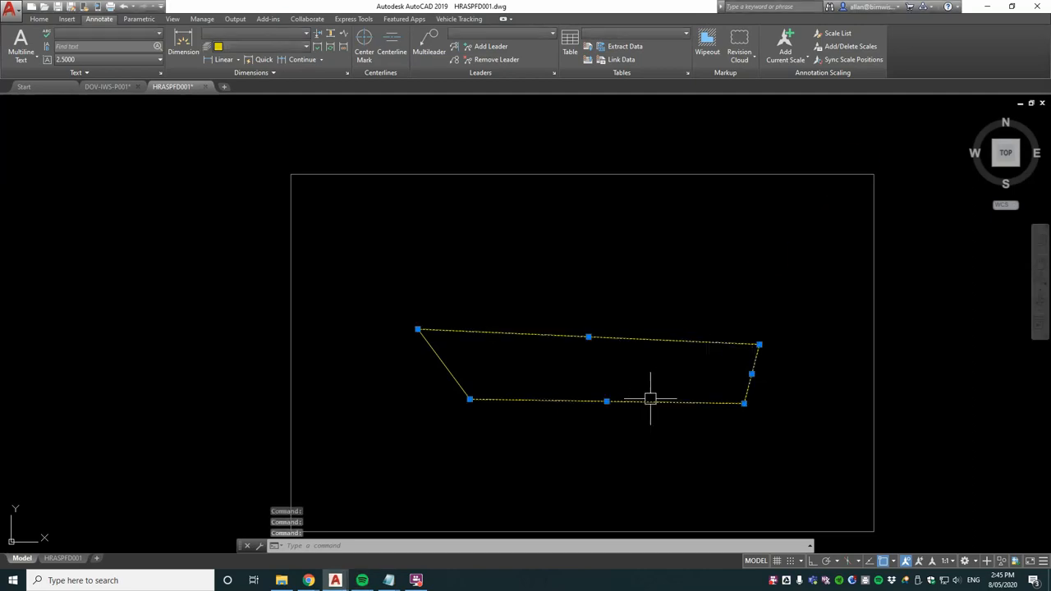
Convert the quadrilateral outline to a region and check its Area and Perimeter in Properties
key(Escape)
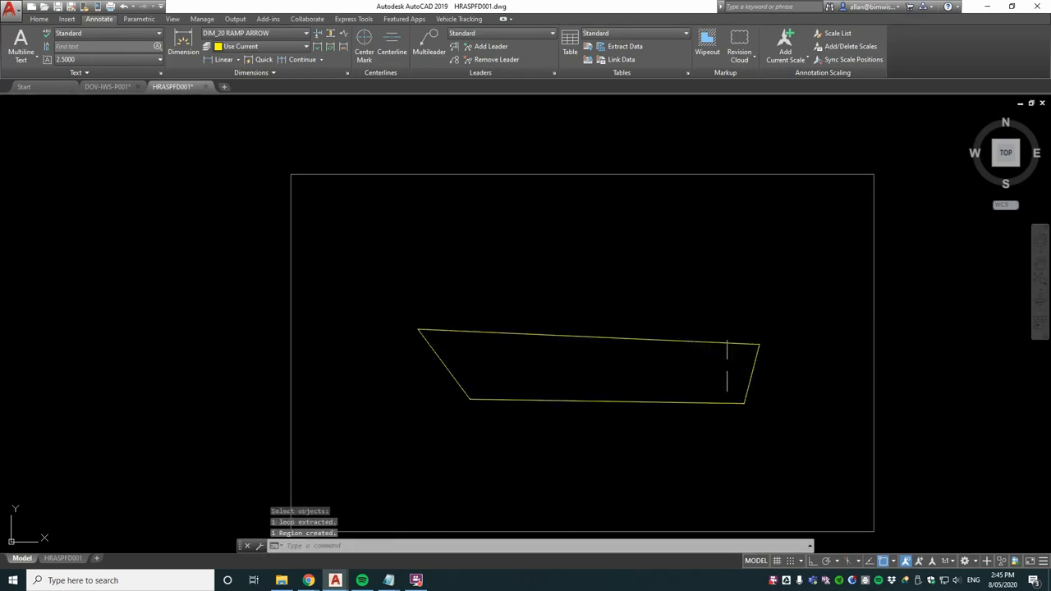
click(574, 361)
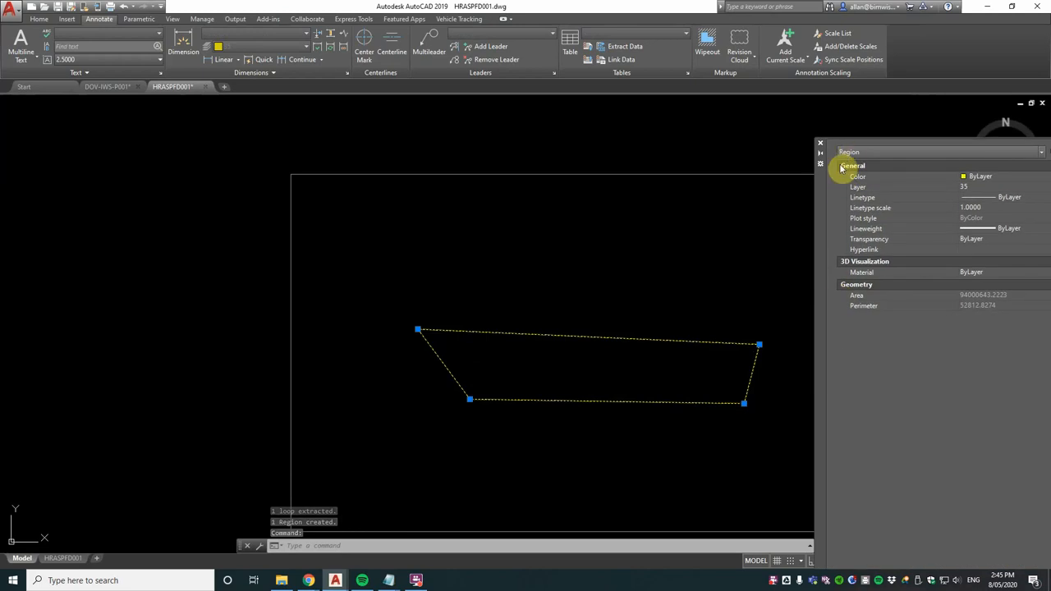
click(819, 141)
text(ma)
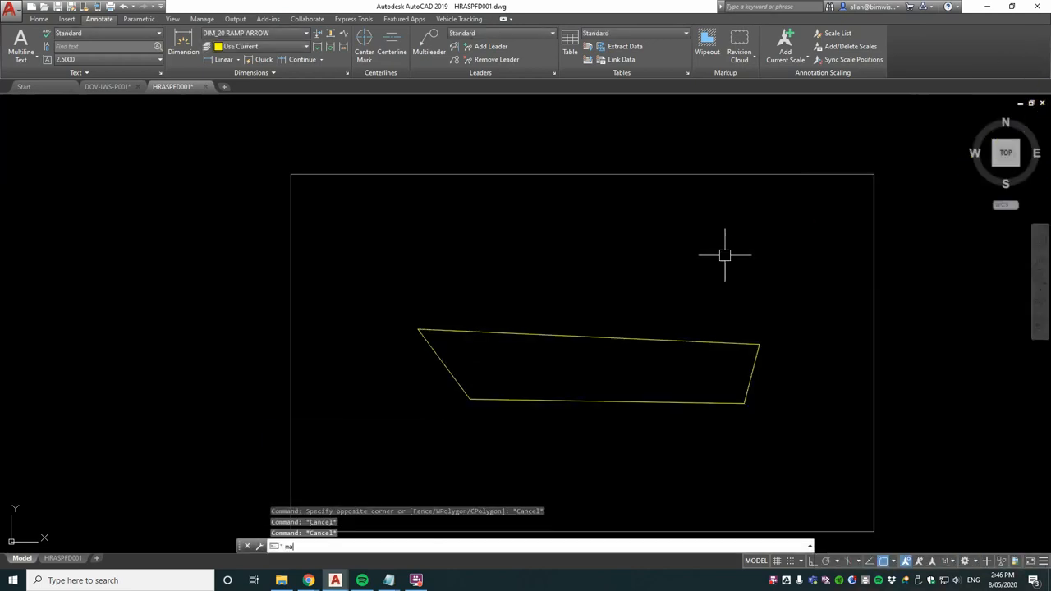
Run MASSPROP on the region and answer Yes to write the analysis to a file
text(MASSPROP)
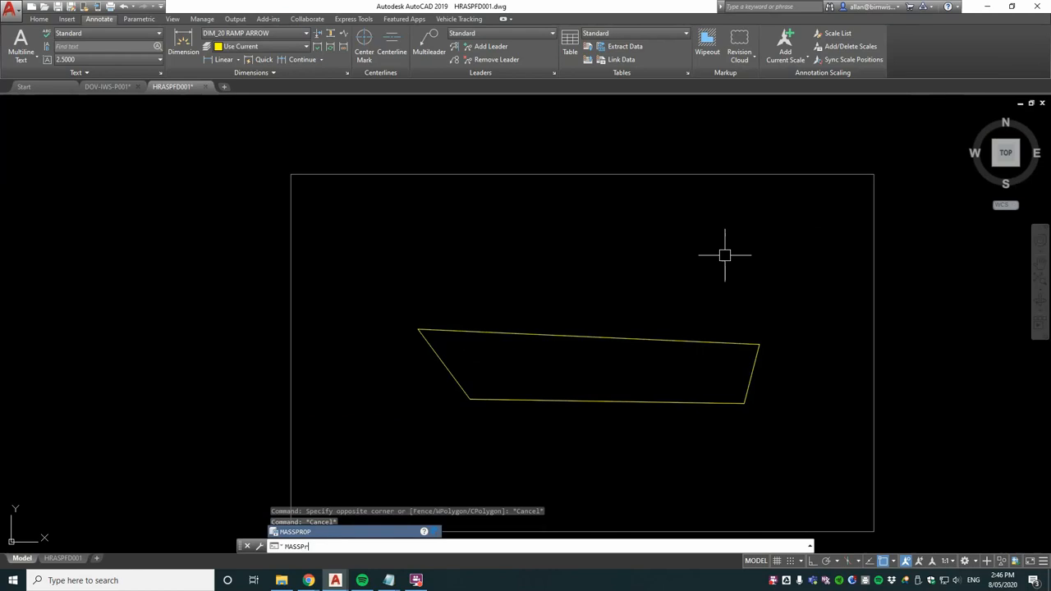
key(Return)
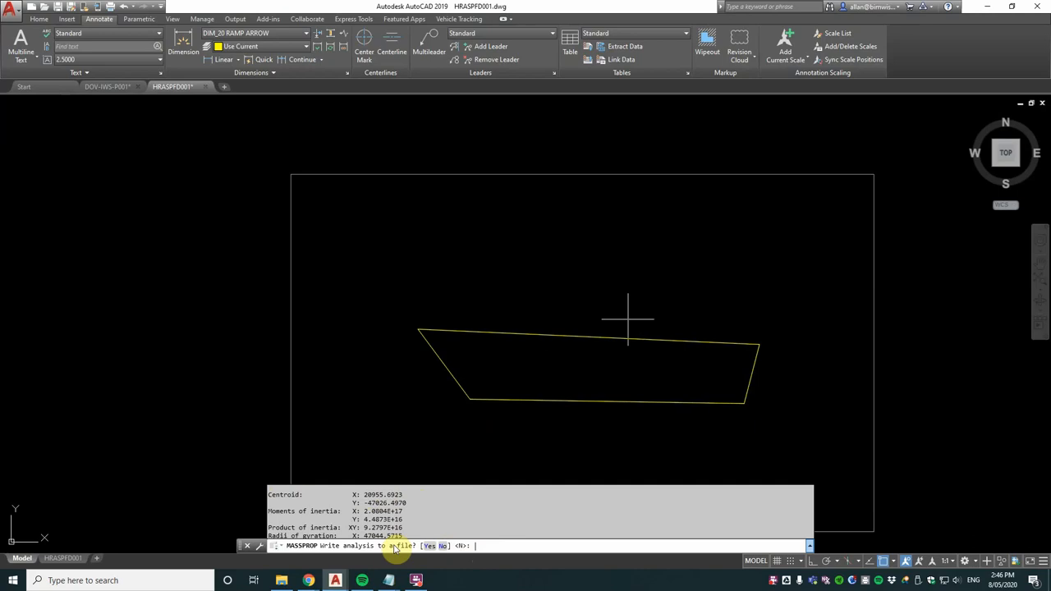
mouse_move(445, 565)
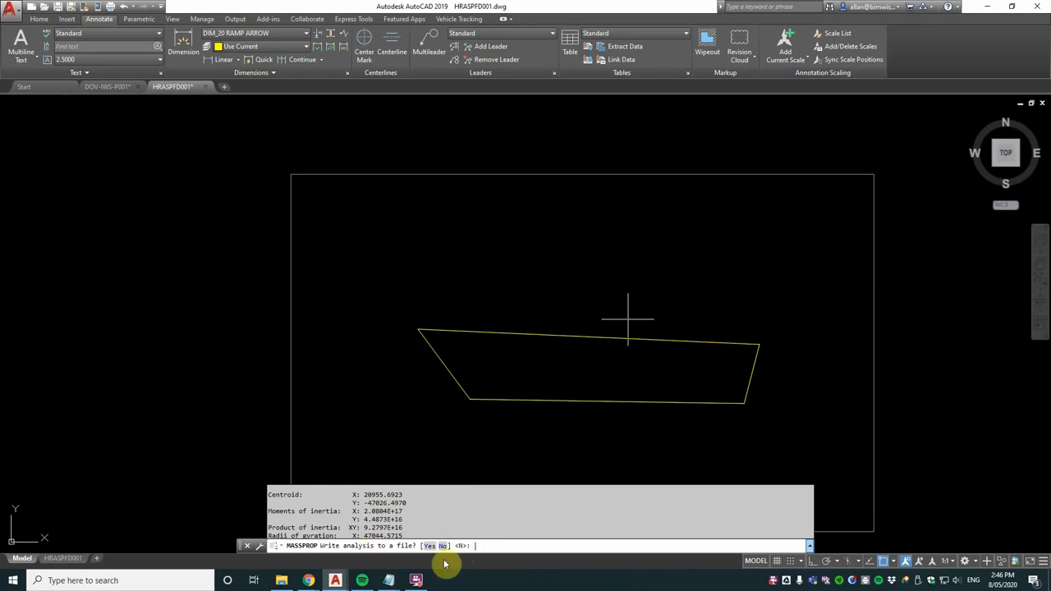
mouse_move(510, 558)
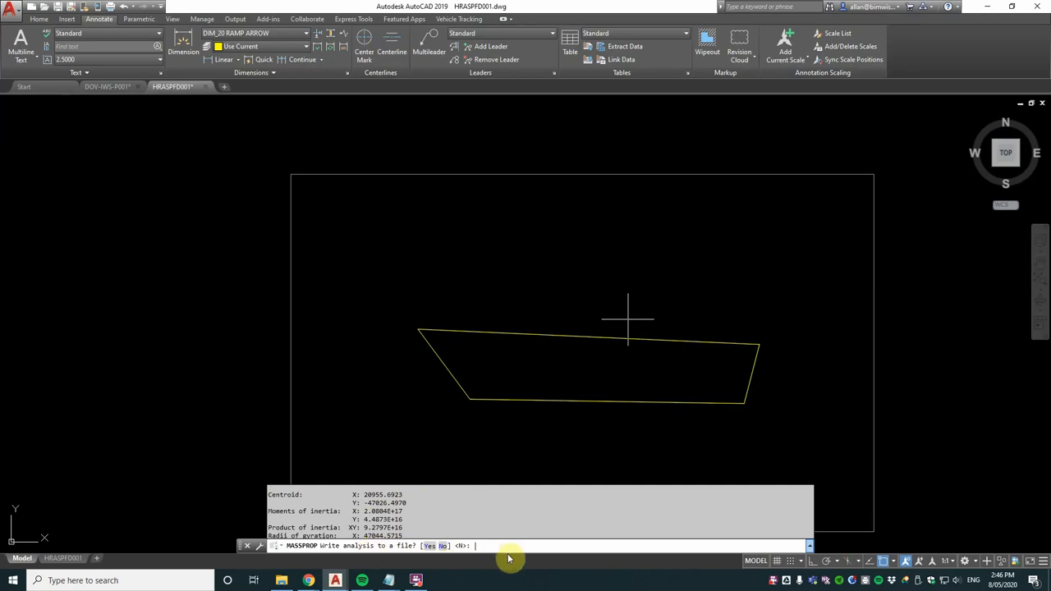
text(y)
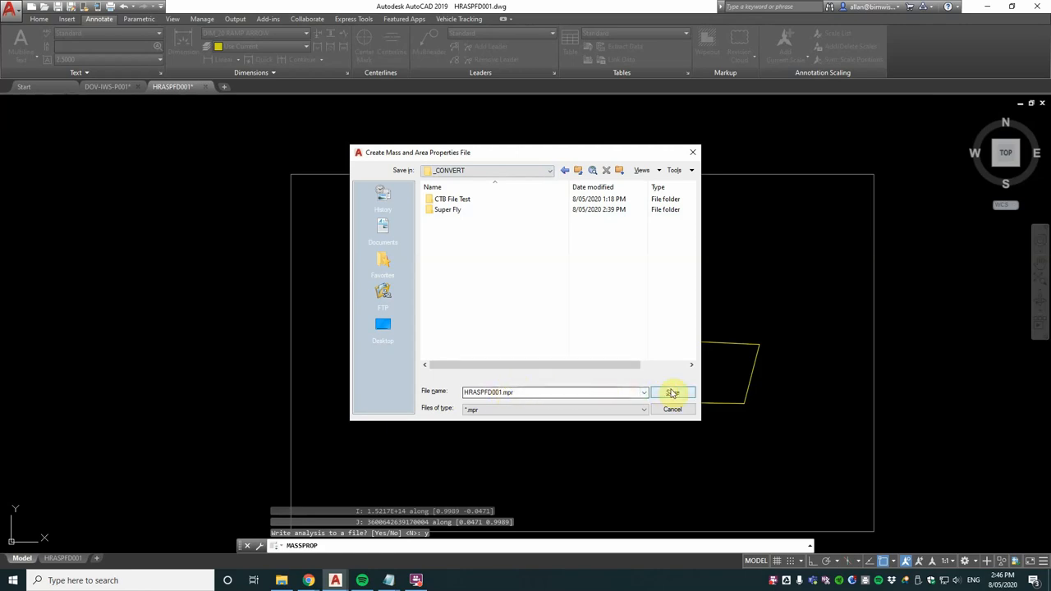
Save the mass properties report as an .mpr file in the _CONVERT folder
click(671, 391)
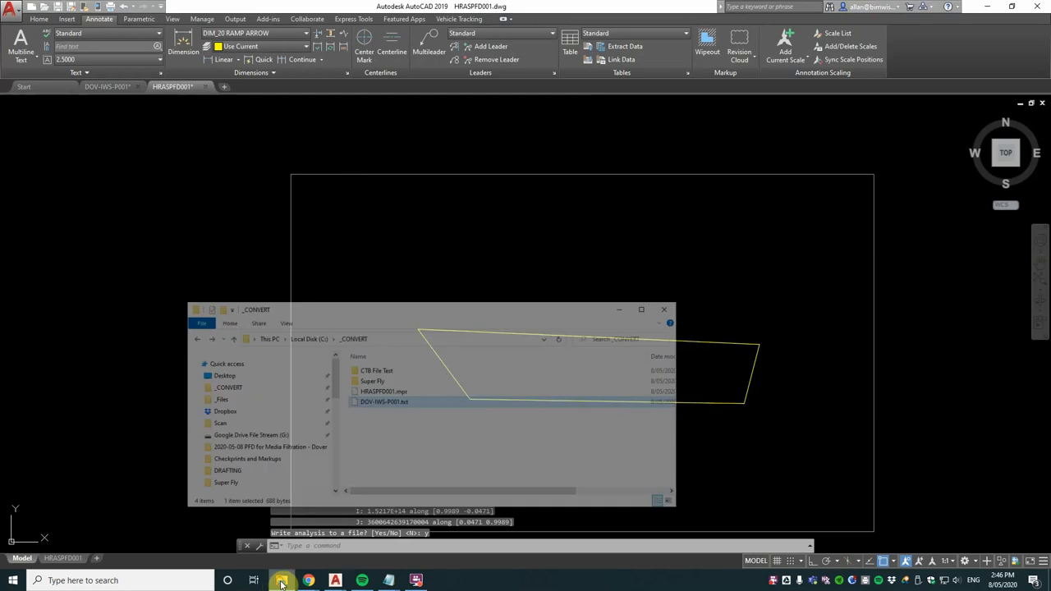
Rename HRASPPD001.mpr to .txt, confirming the extension change warning
drag(427, 308, 427, 274)
text(txt)
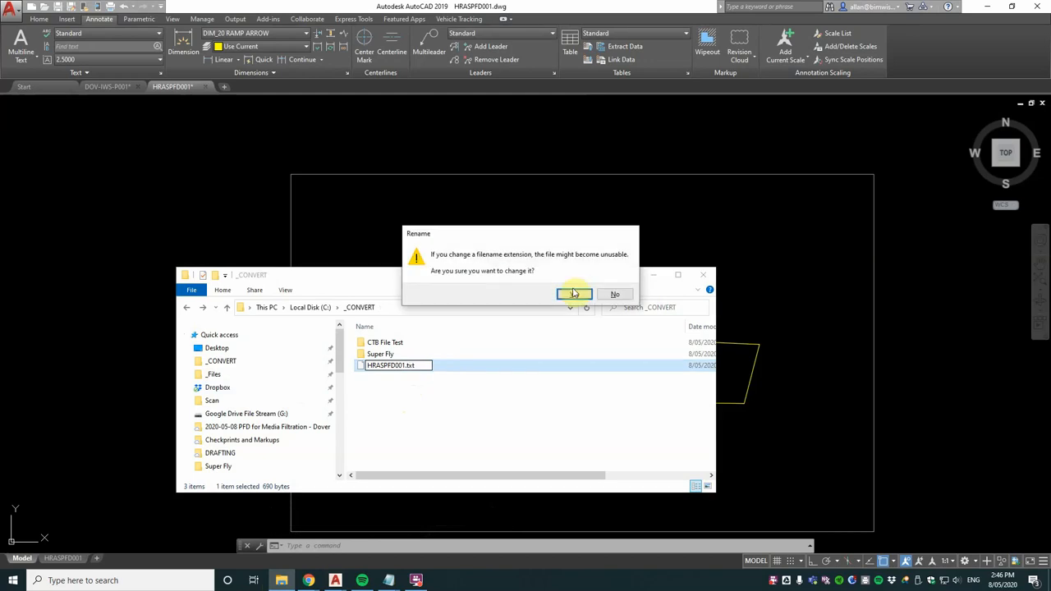
click(574, 294)
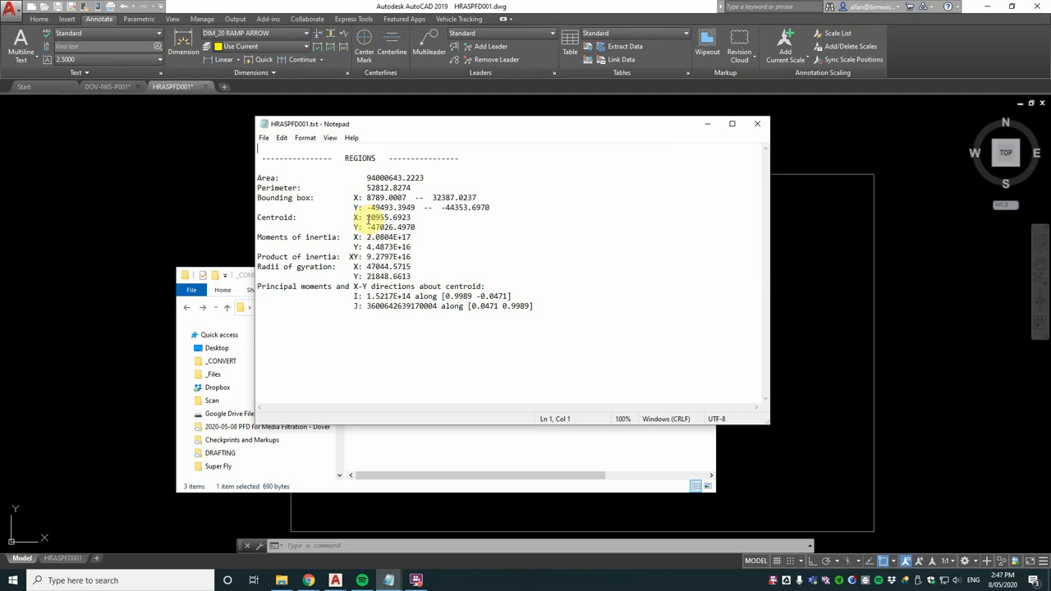
Select the centroid coordinates 20955.6923, -47826.4970 in the Notepad report to copy them
double_click(378, 217)
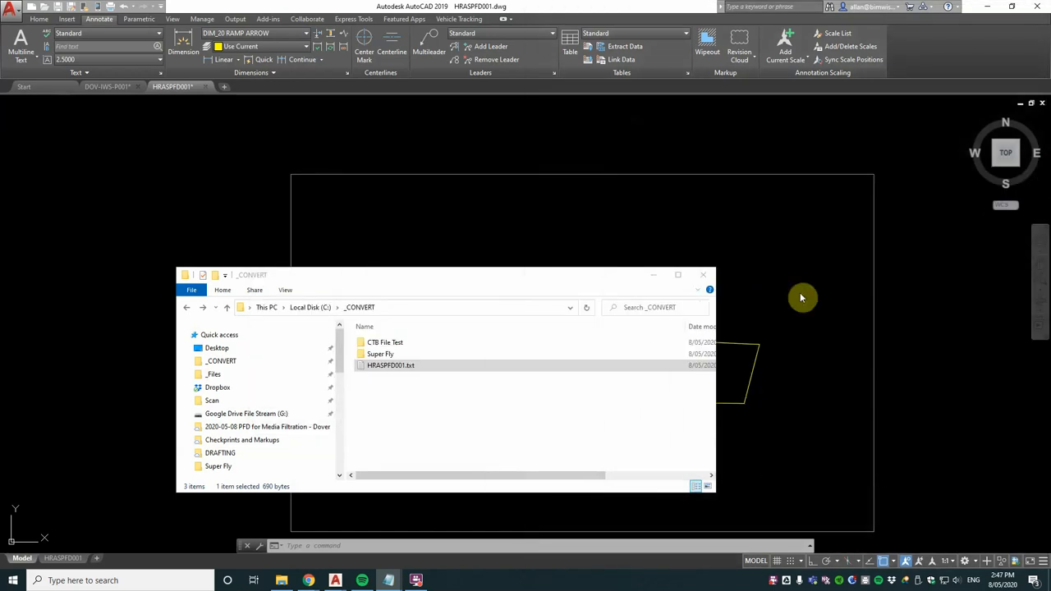
Start a line from the pasted centroid 20955.6923, -47826.4970 running downward in the drawing
click(703, 274)
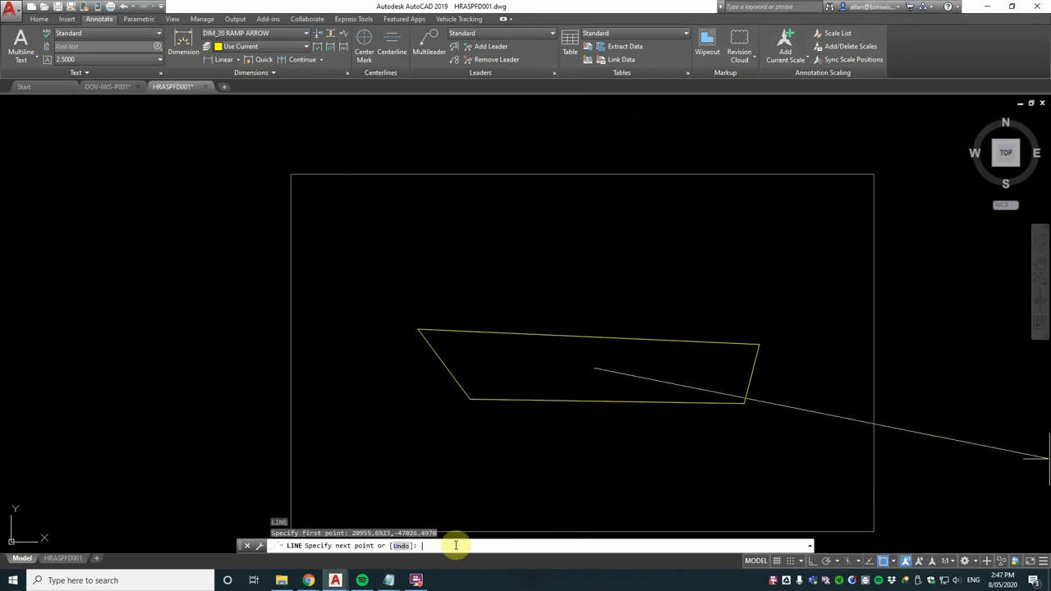
mouse_move(588, 436)
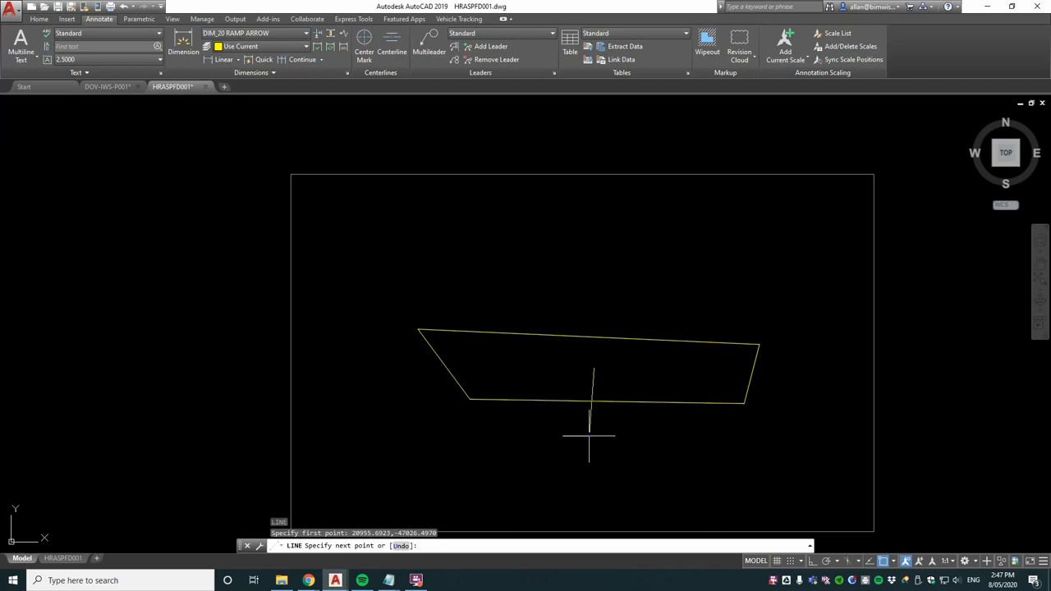
scroll(down, 3)
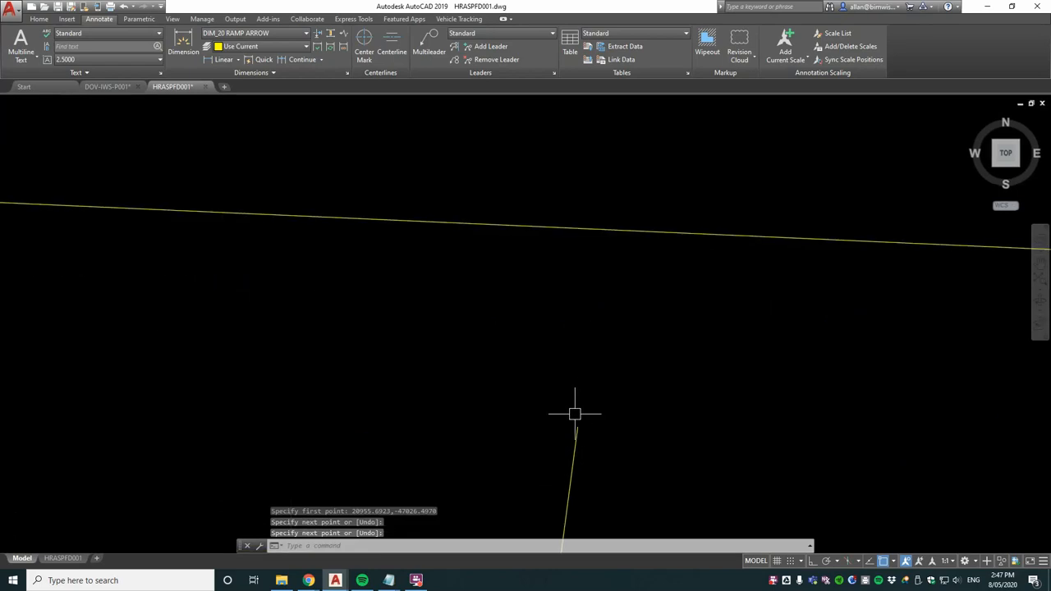